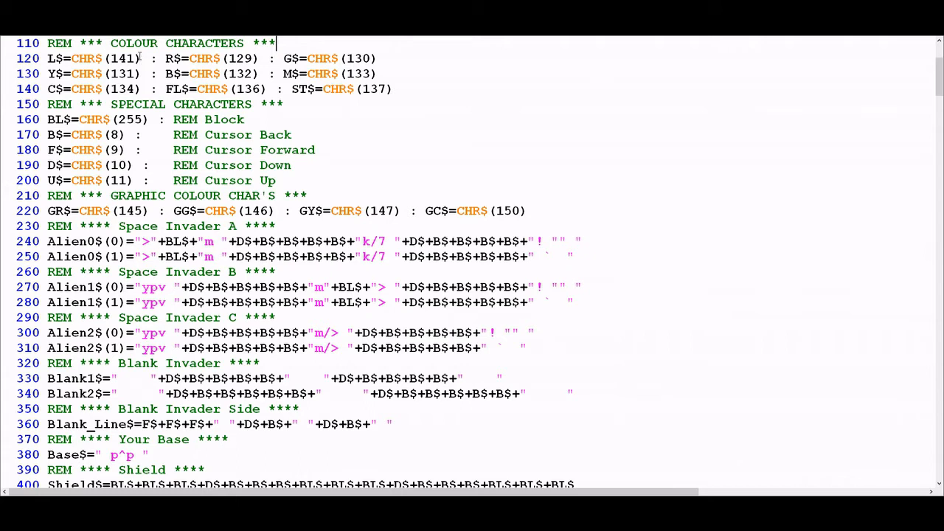
mouse_move(87, 64)
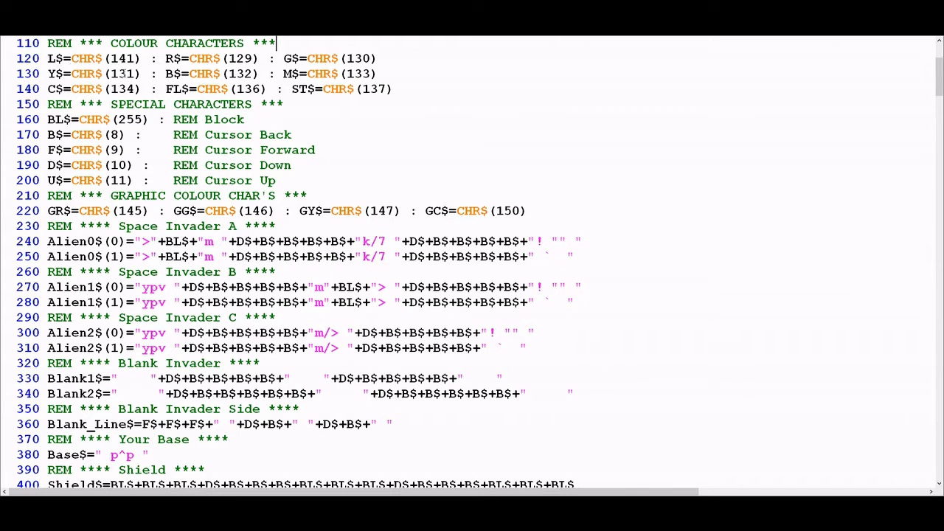
mouse_move(332, 411)
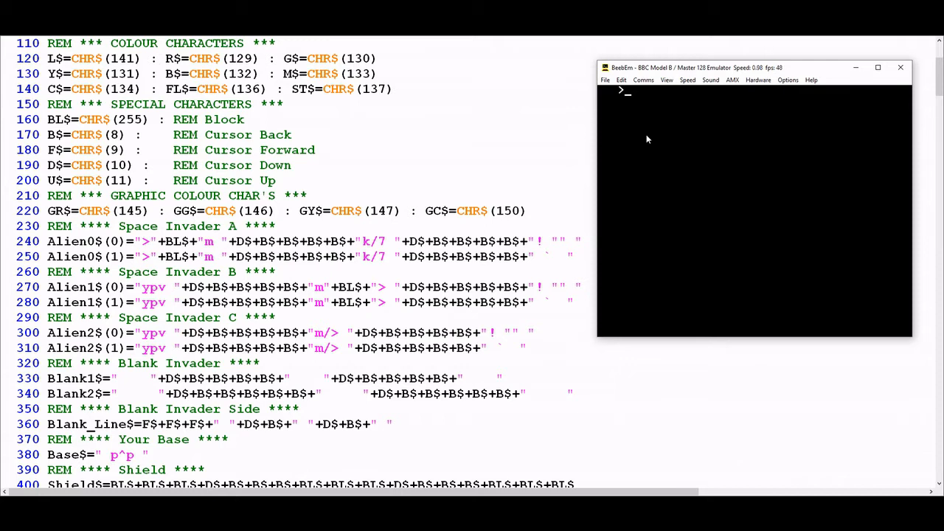
Print C as the literal string "C" and again via PRINT CHR$(67).
text(PRINT "C)
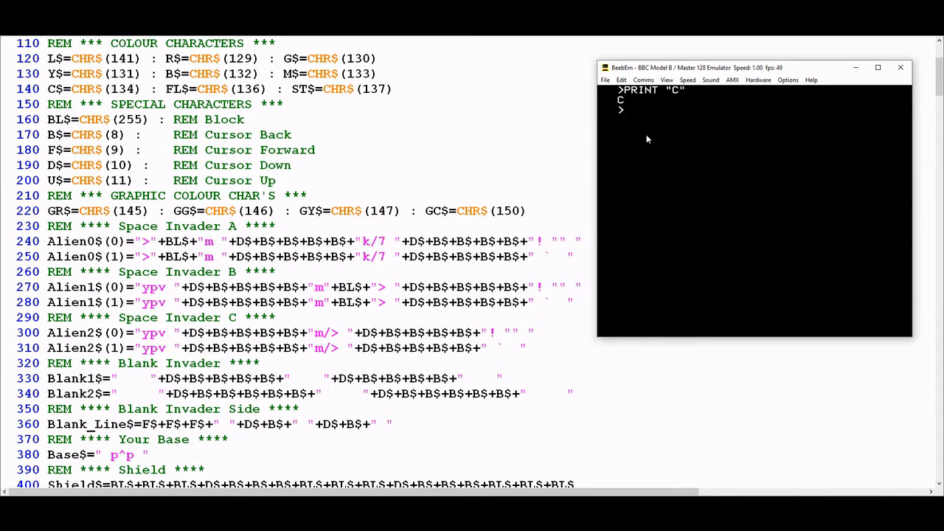
text(PRINT CHR$(67)
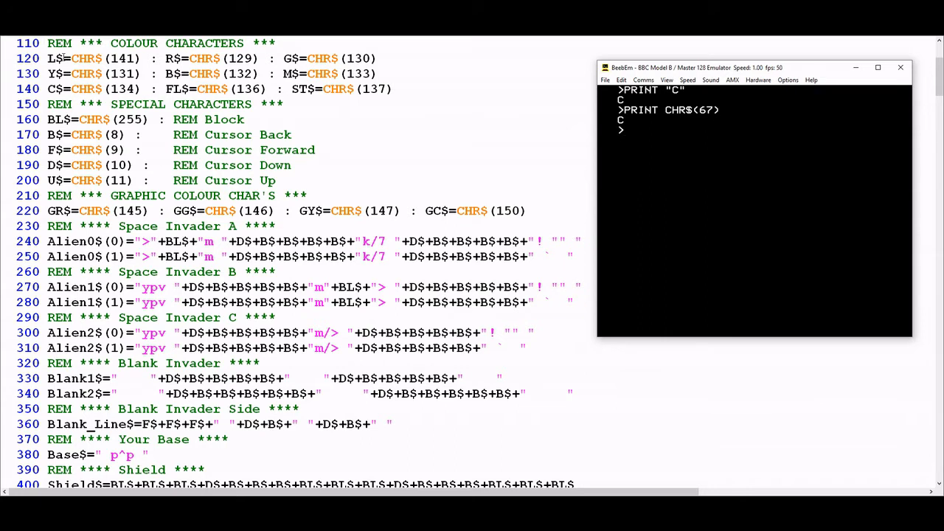
mouse_move(706, 210)
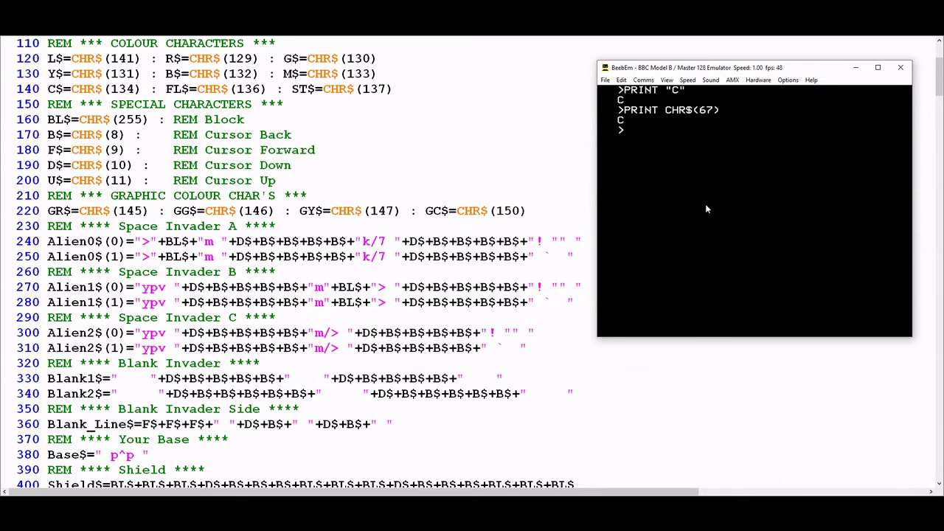
Run PRINT CHR$(141) and PRINT CHR$(129), each producing no visible character.
text(PRINT CHR$)
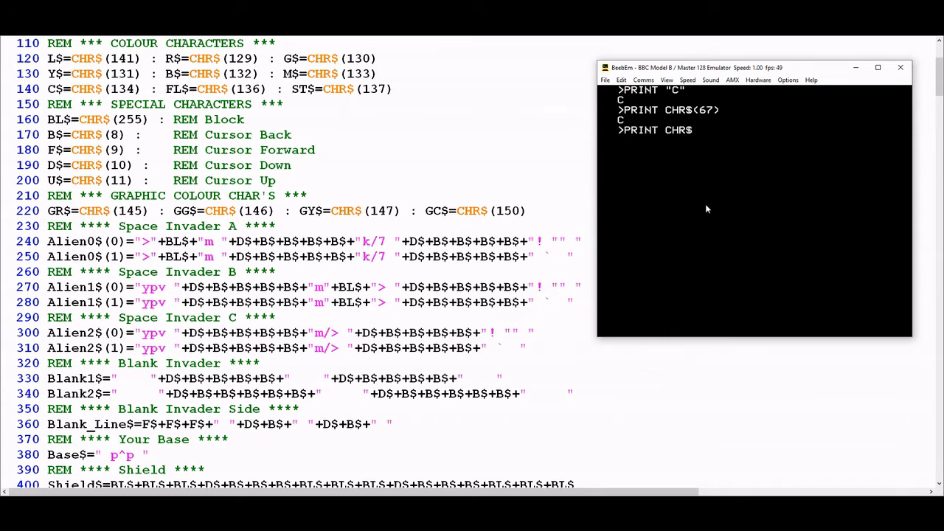
text((141))
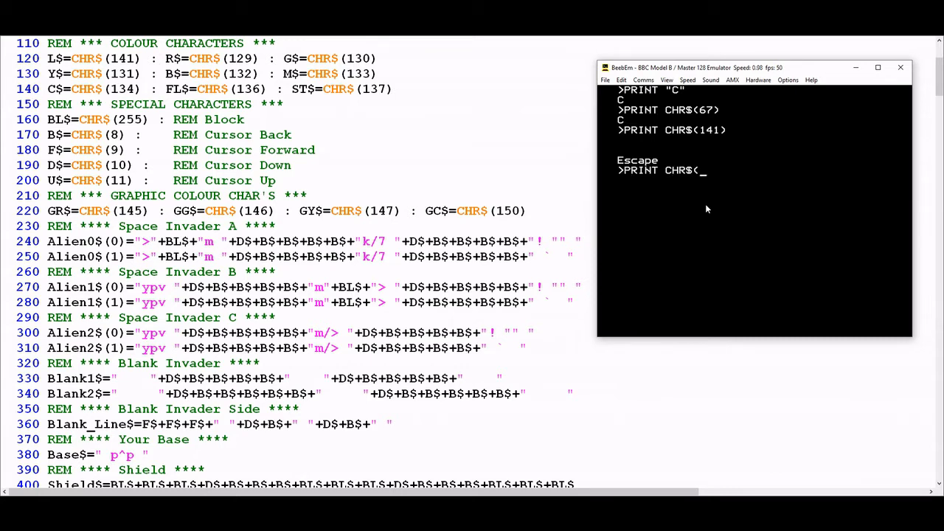
text(129))
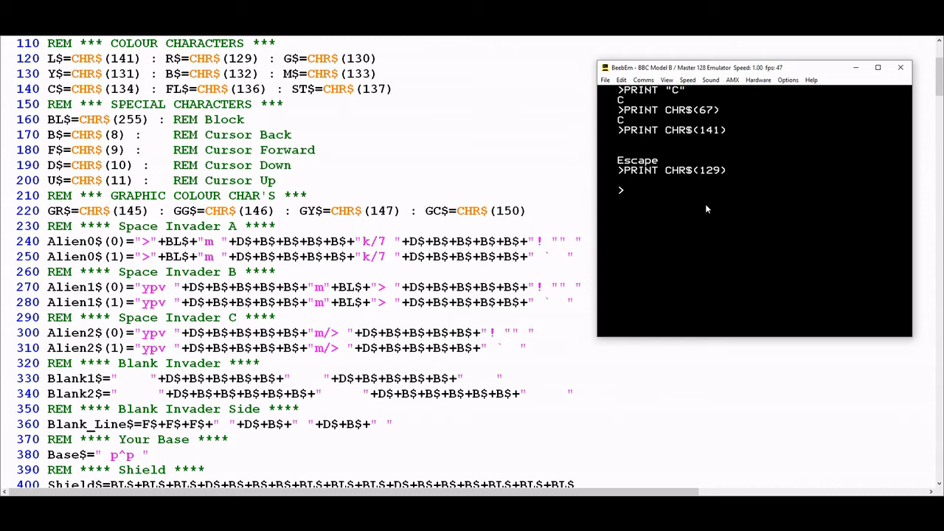
Print HELLO then WORLD in red by prefixing each string with CHR$(129).
text(PRINT CHR$(129)")
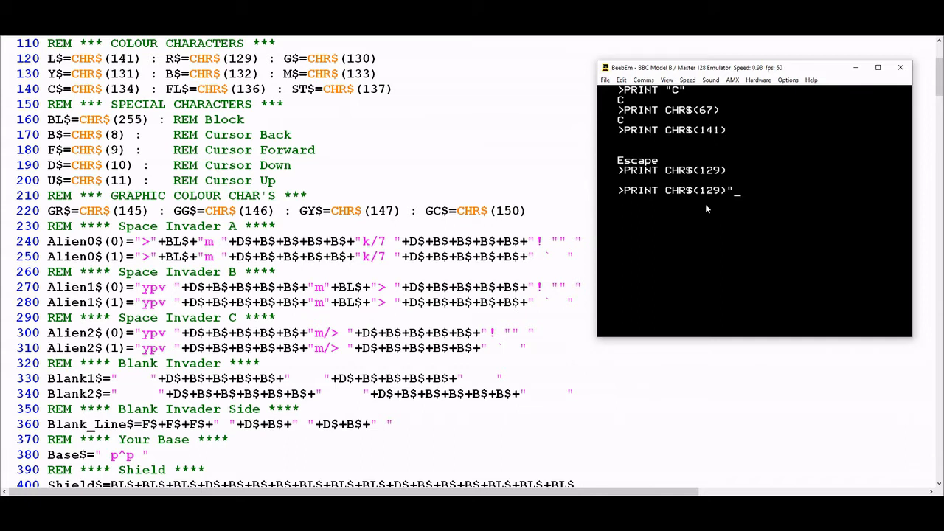
text(HELLO")
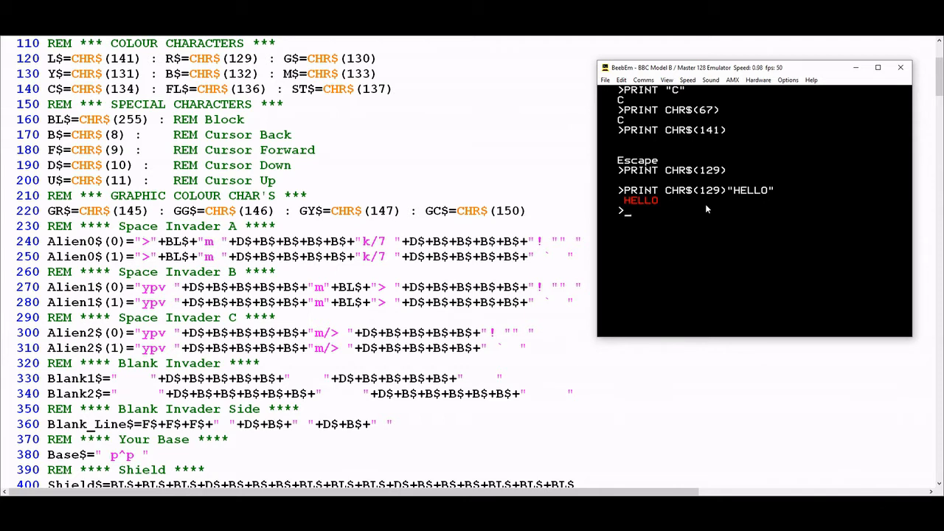
text(HEHE)
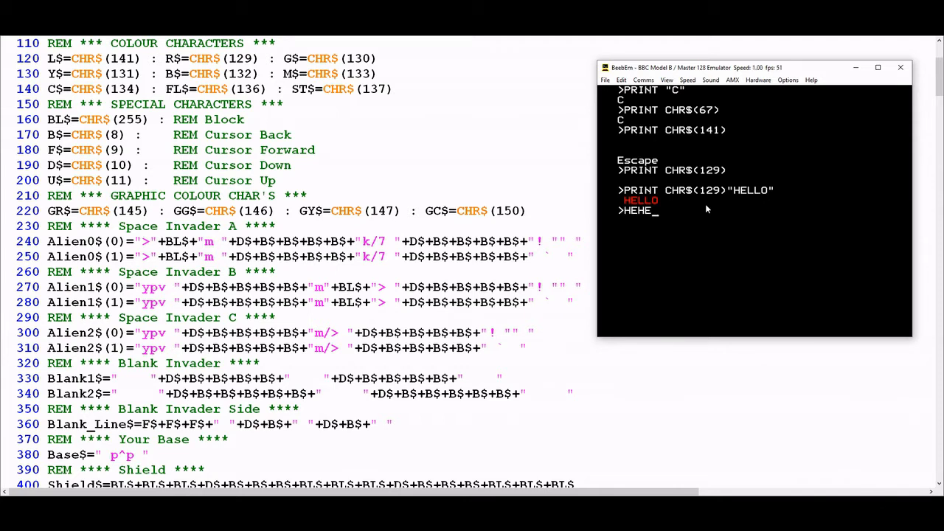
text(EEHEH)
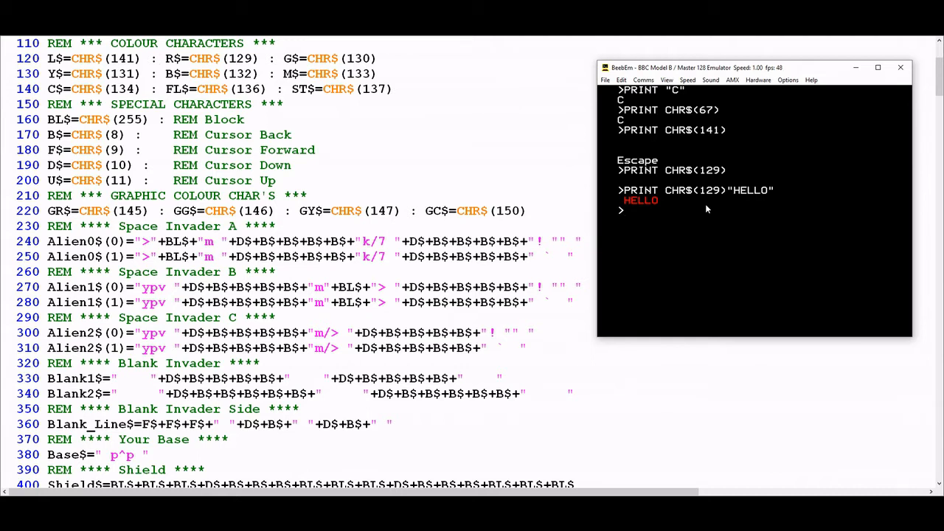
text(PRINT CHR$(129)"WORLD")
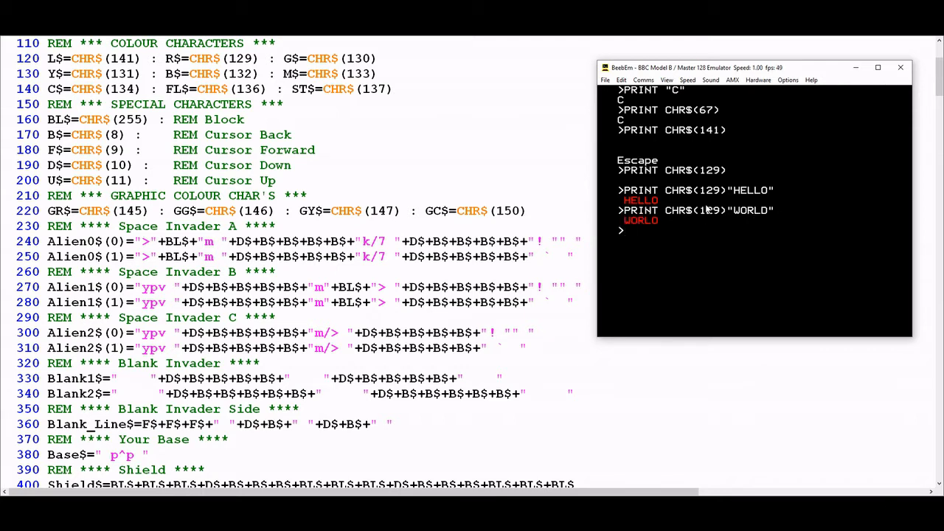
mouse_move(776, 169)
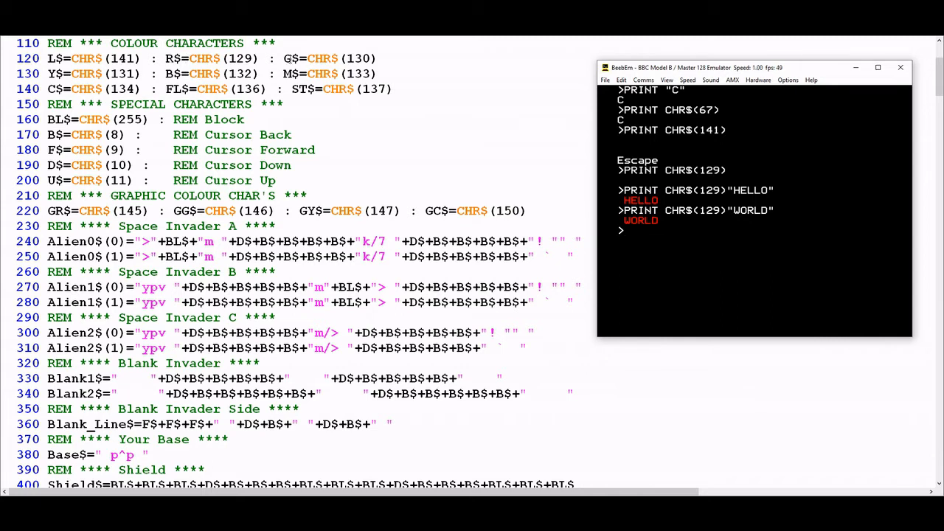
mouse_move(301, 74)
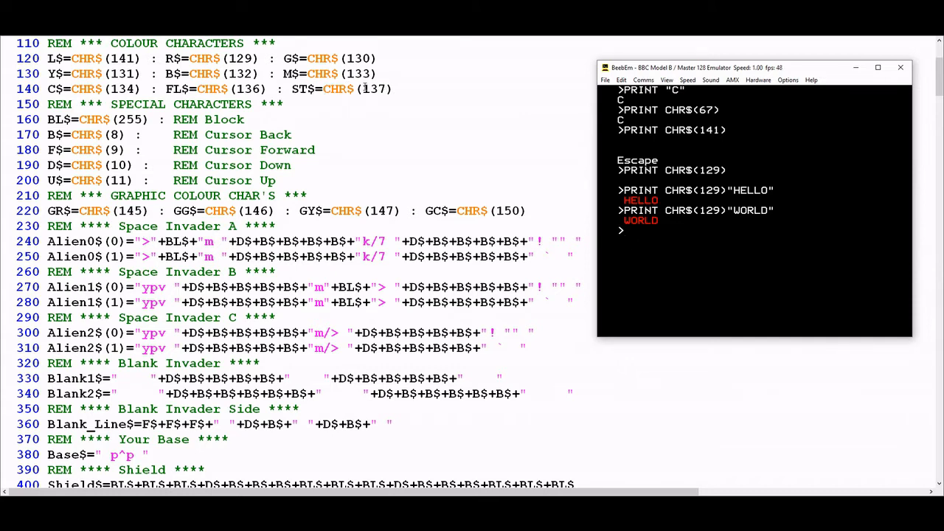
mouse_move(711, 195)
text(PRINT)
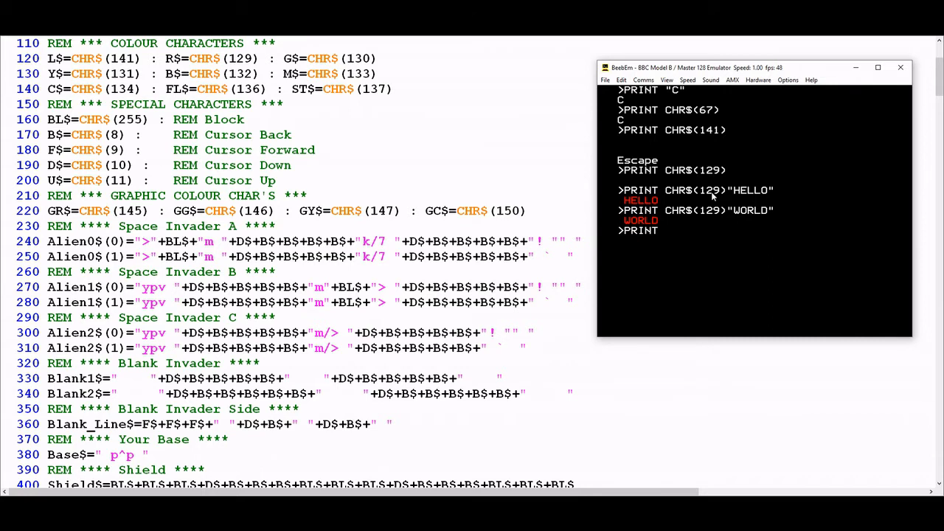
Print FLASHING with CHR$(136) and NOT FLASHING steady with CHR$(137) on one line.
text(CHR$(136)"FLASH)
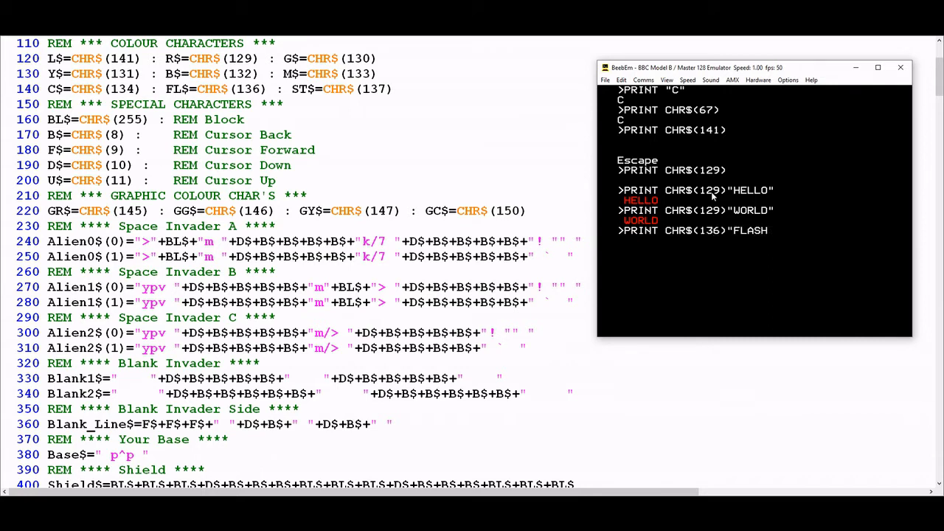
text(ING")
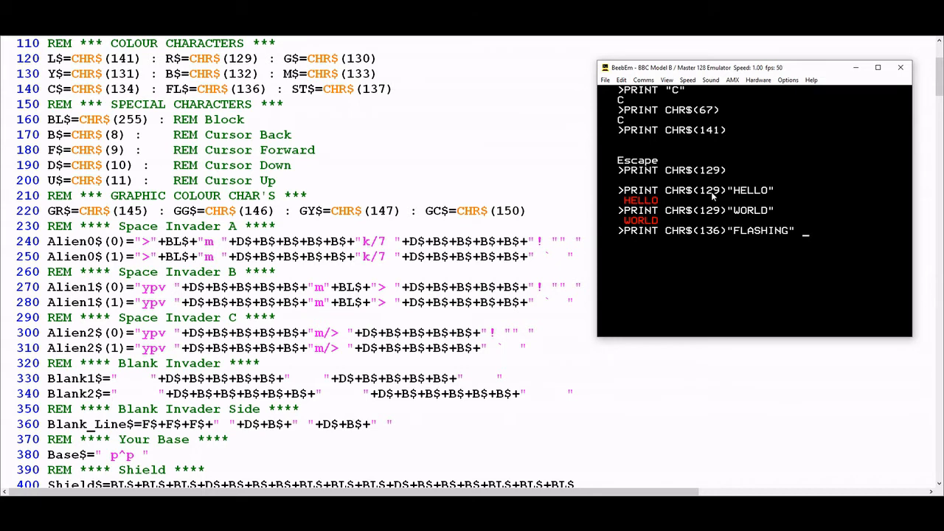
text(CHR$()
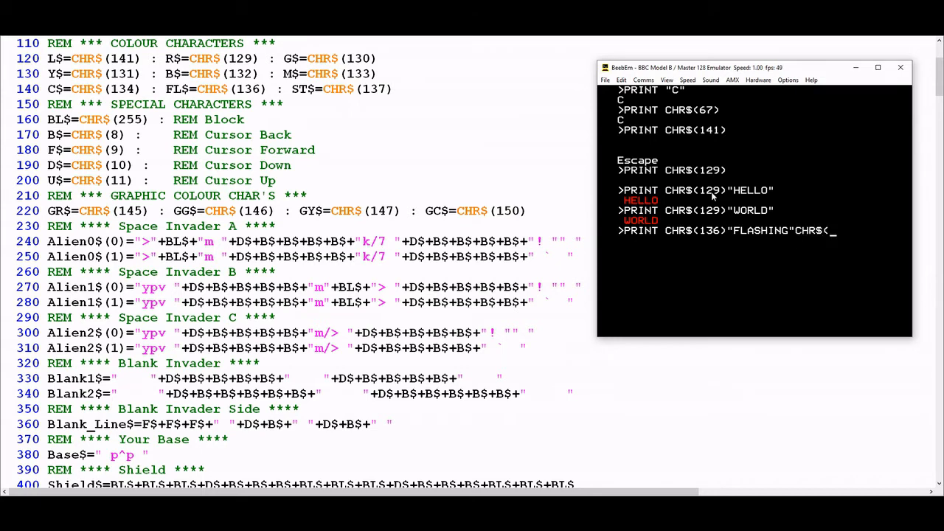
text(137)")
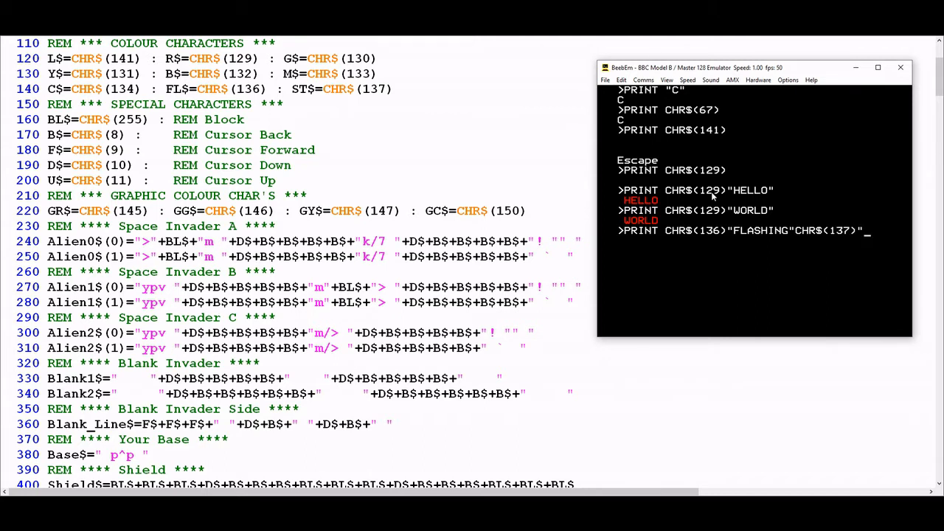
text(NOT FLASHING")
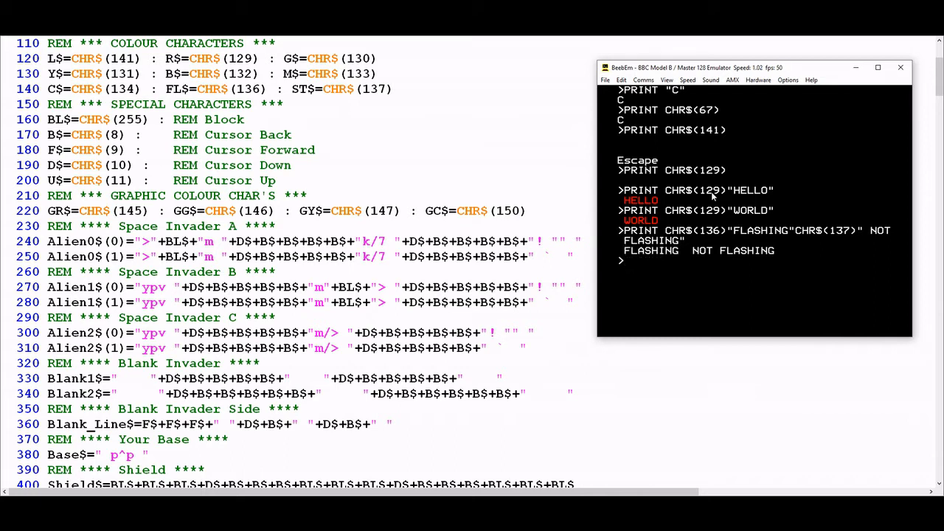
mouse_move(832, 218)
text(L.)
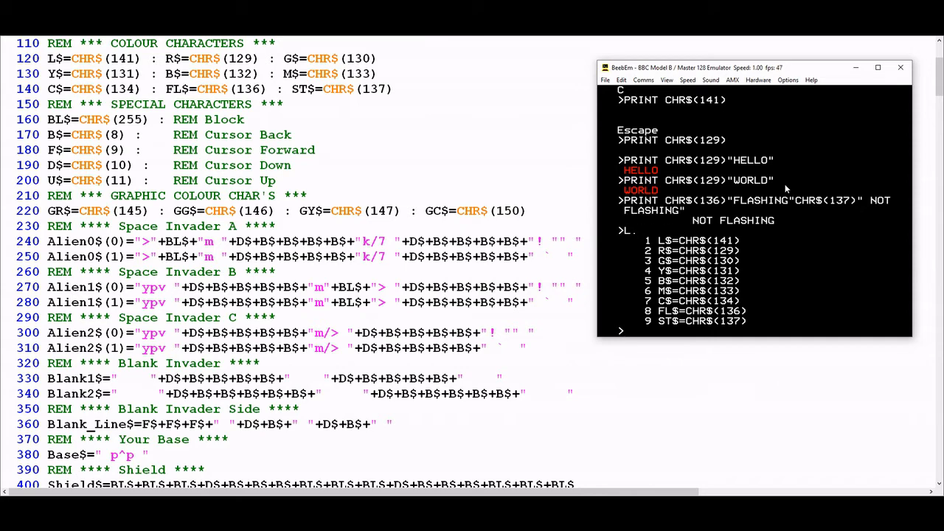
Enter line 10 printing THIS IS IN RED with R$ and THIS IS IN YELLOW with Y$, then run it.
text(10)
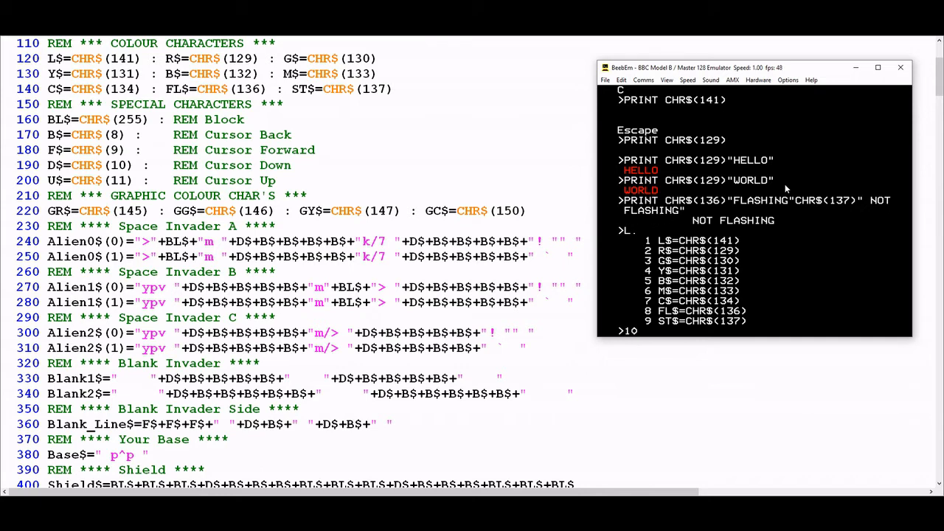
text(PRINT)
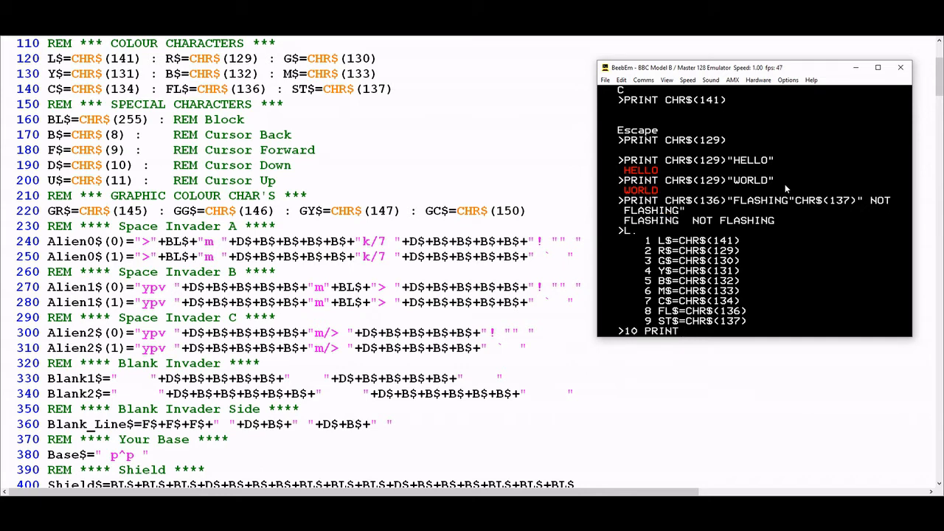
text(R$"THIS IS IN RED)
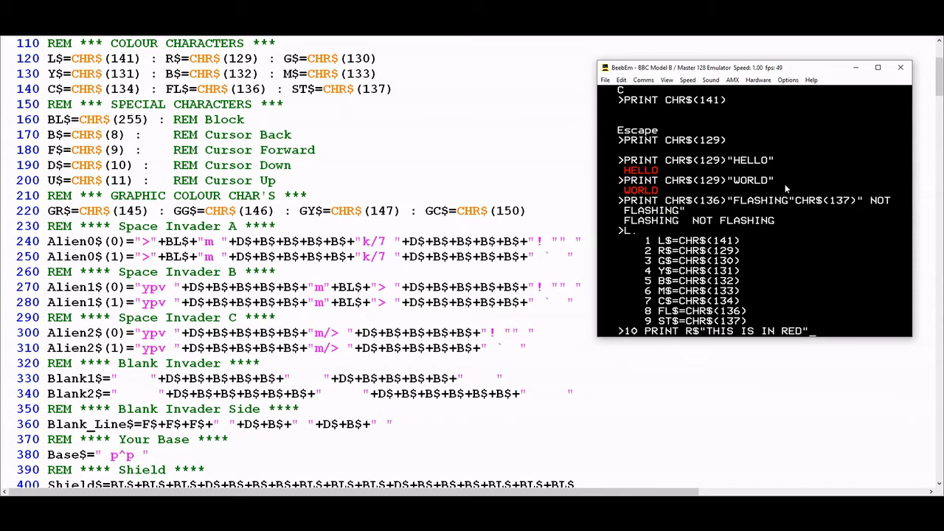
text(Y$()
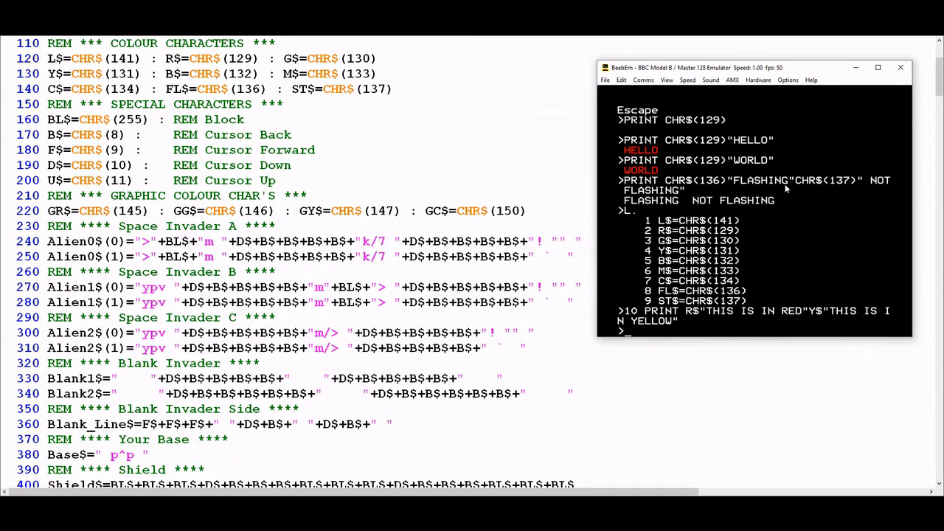
text(RUN)
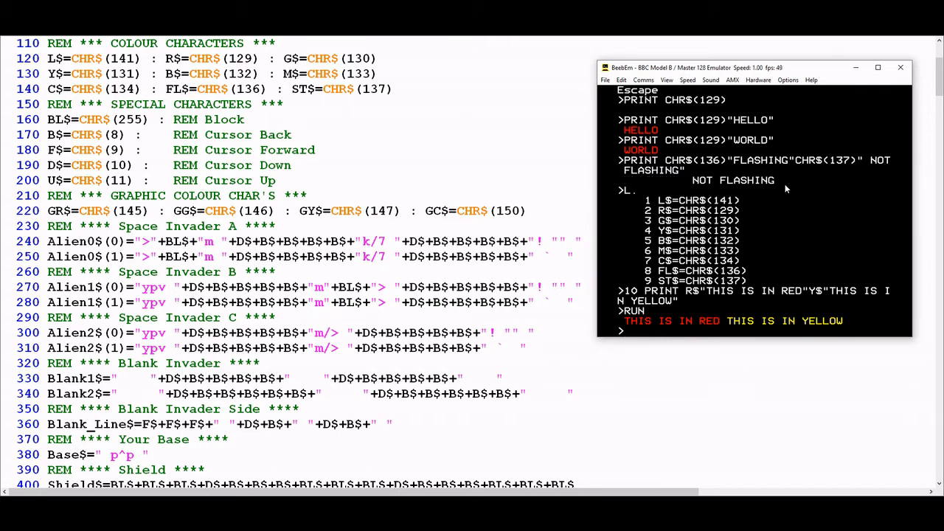
Rewrite line 10 as PRINT FL$R$"HELLO" for a flashing red HELLO.
text(10 PRINT R£)
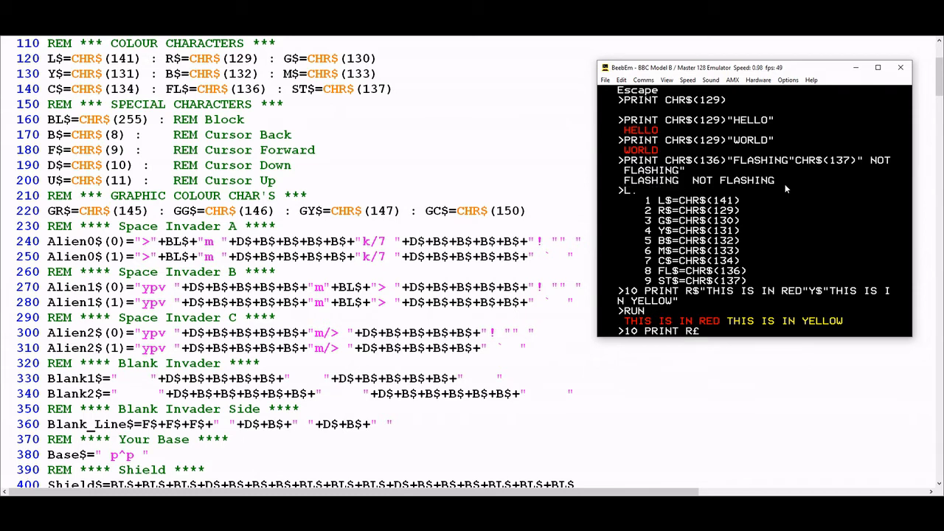
text($)
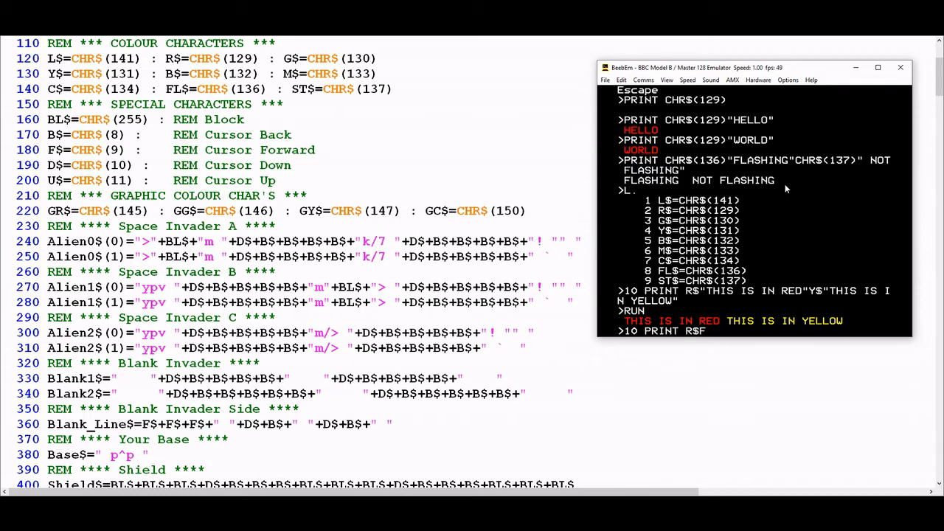
text(FL$)
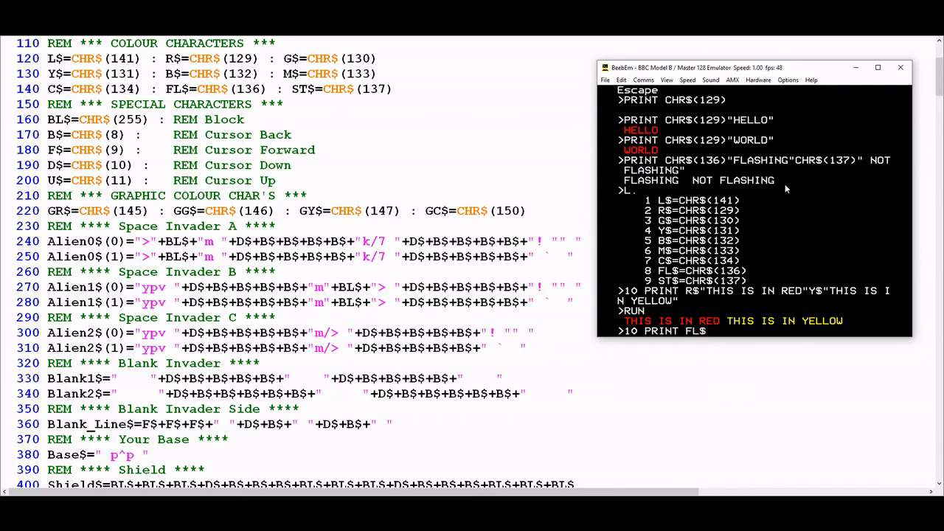
text(R$"HELLO)
text(RUN)
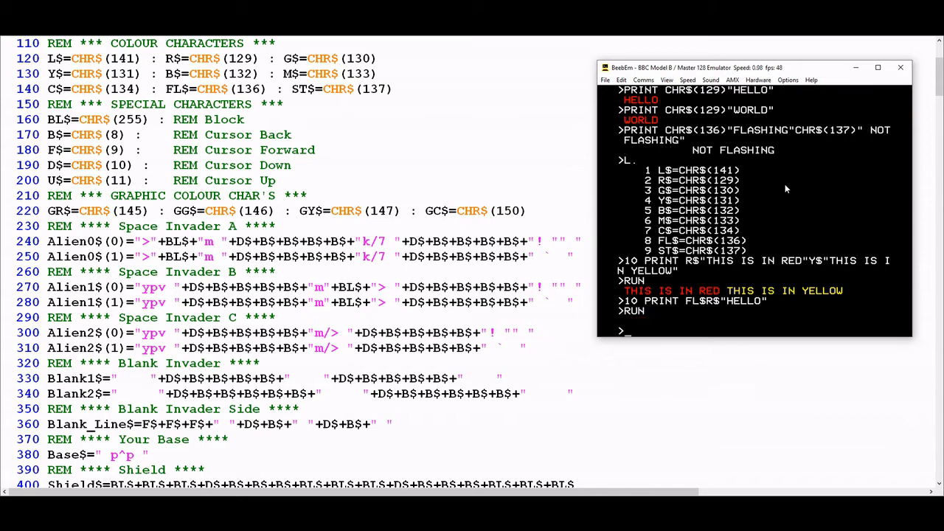
Run the program so HELLO appears flashing in red.
key(Return)
text(10)
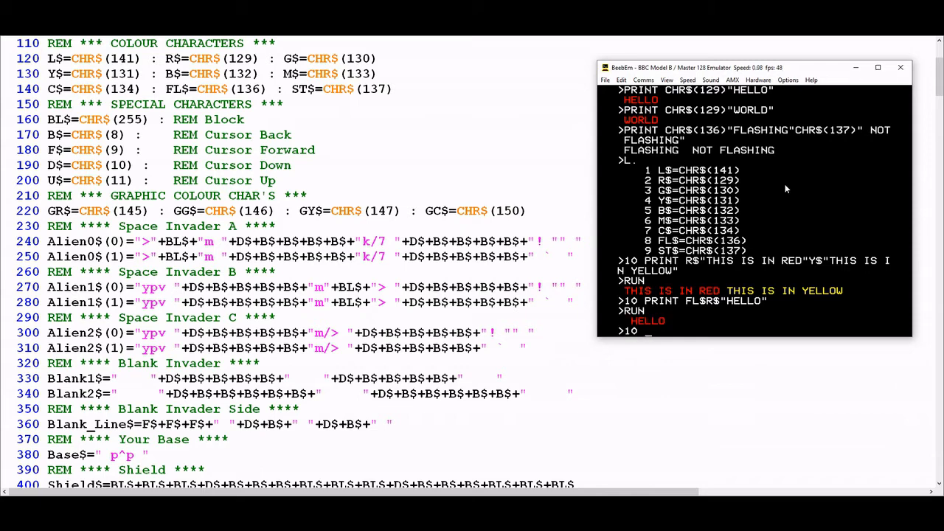
Enter line 10 as PRINT L$"HELLO" for a single double-height HELLO.
text(PRINT)
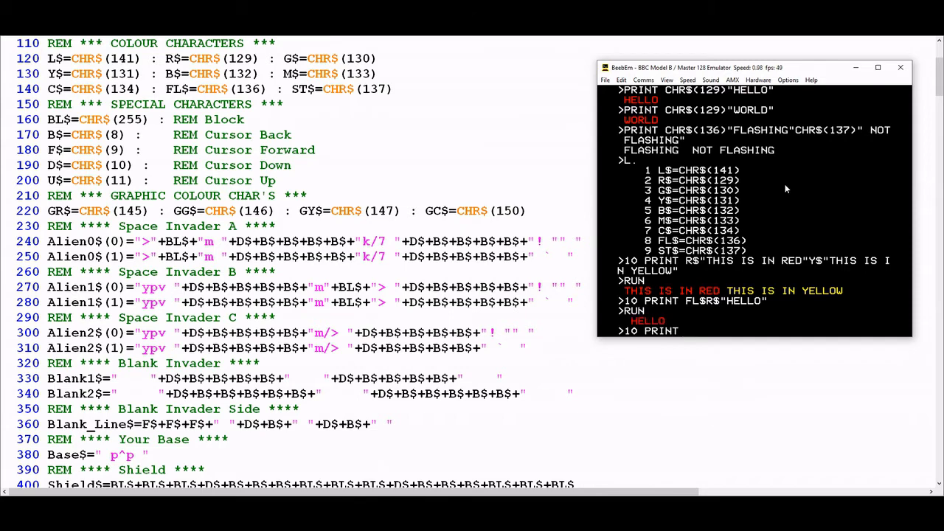
text(L$)
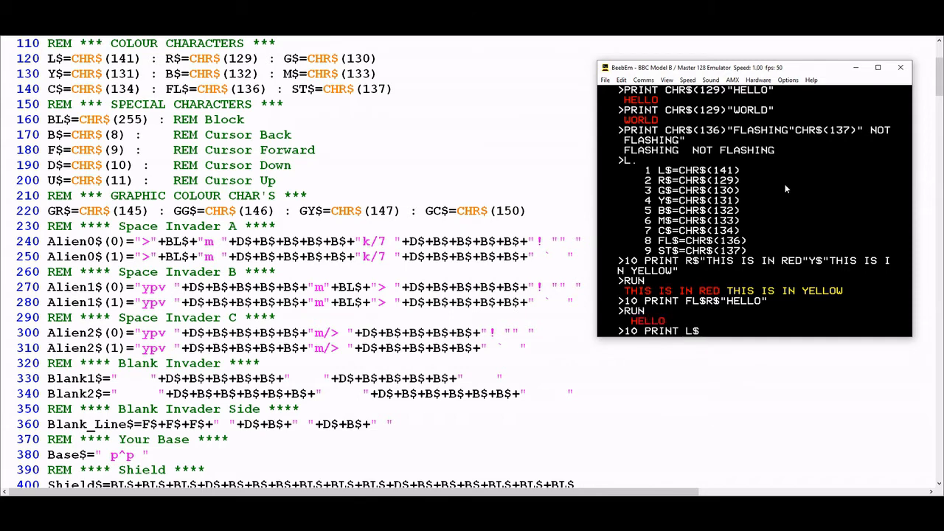
text("HEL")
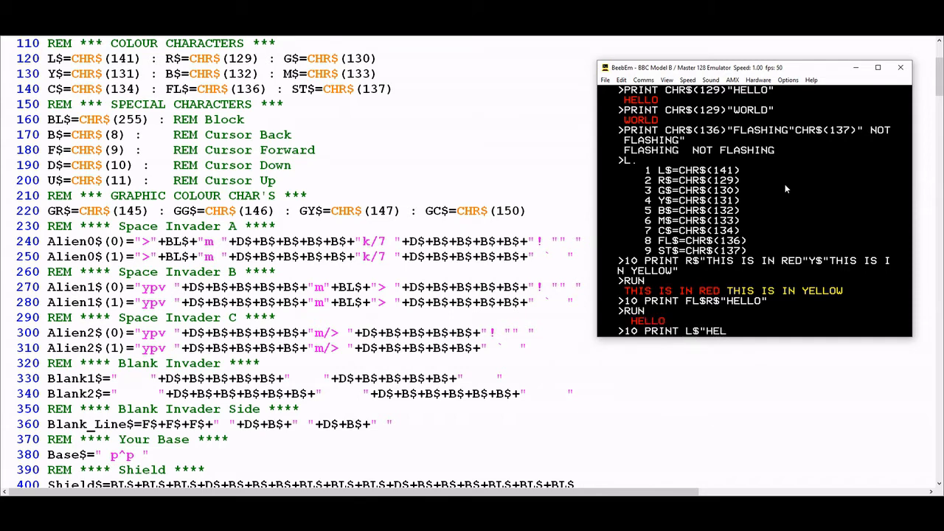
key(Return)
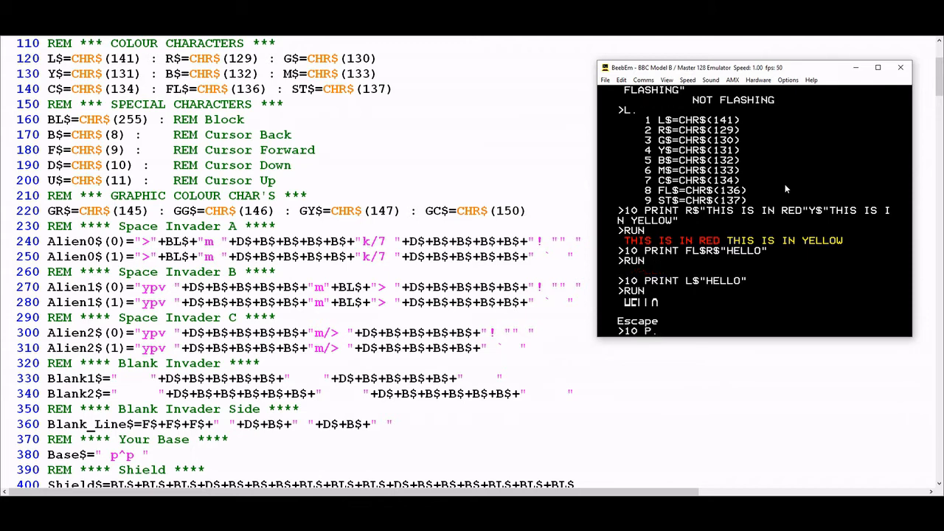
Make line 10 two P. L$"HELLO" statements and run it for a full double-height HELLO.
text(L$H)
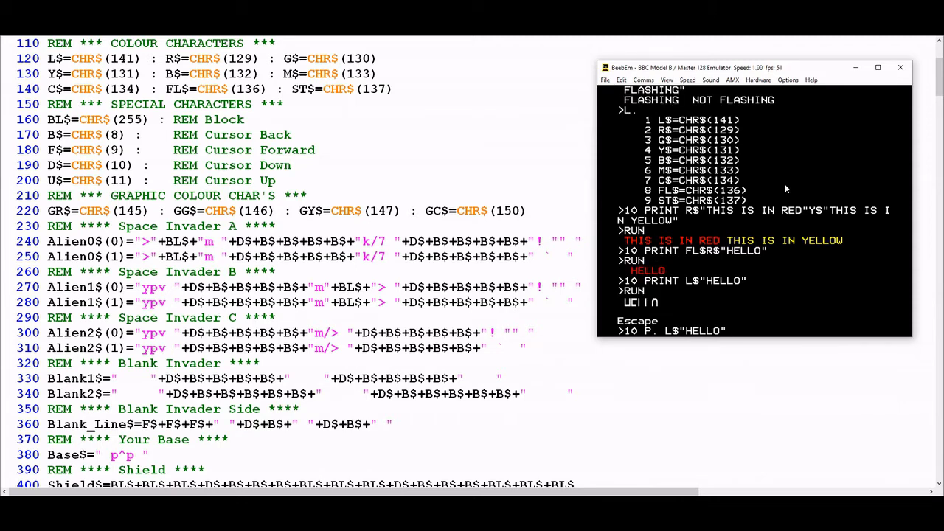
text(: P. L$)
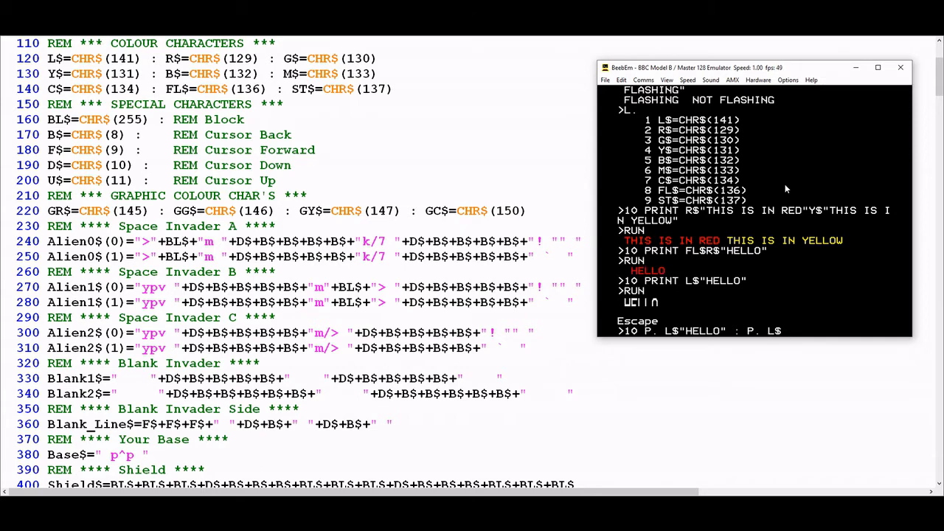
text(HELLO")
text(RUN)
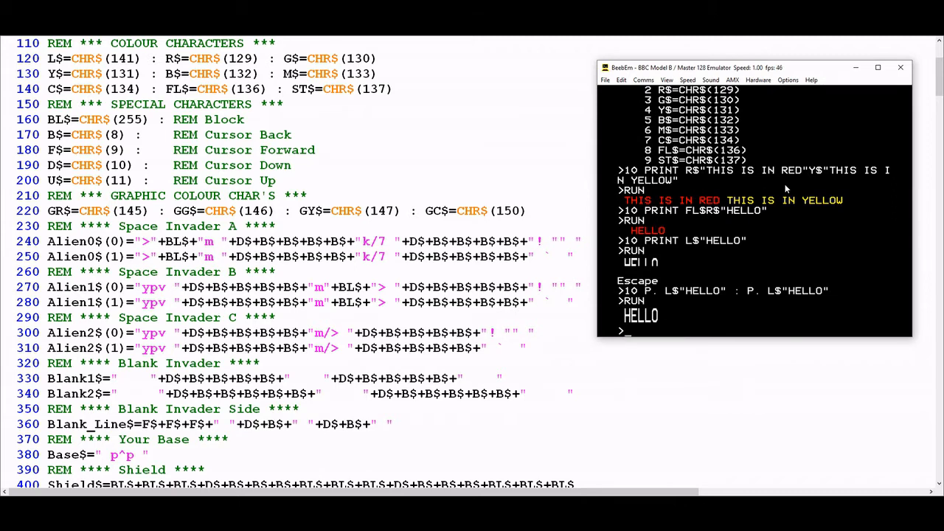
text(10 P. L$"HELLO)
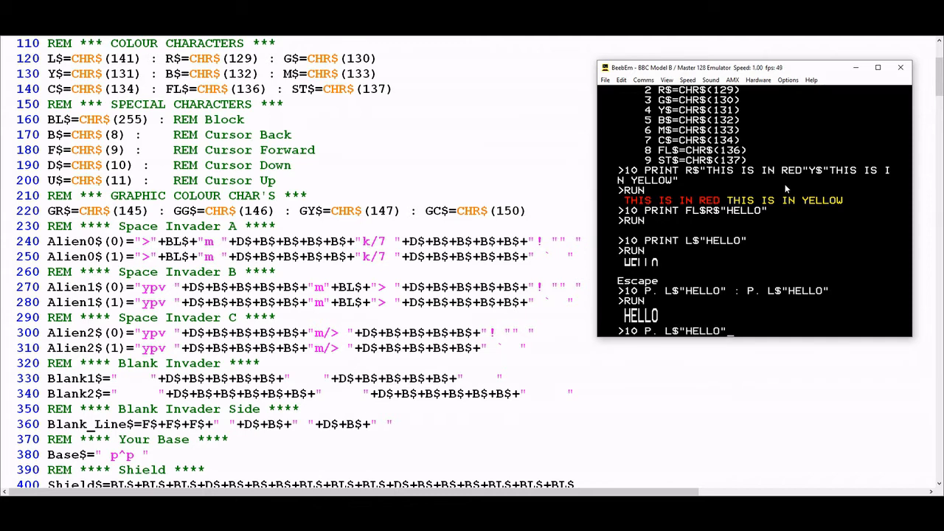
Store line 10 as P. L$"HELLO" : P. "HELLO" without the second double-height code.
text("HELLO)
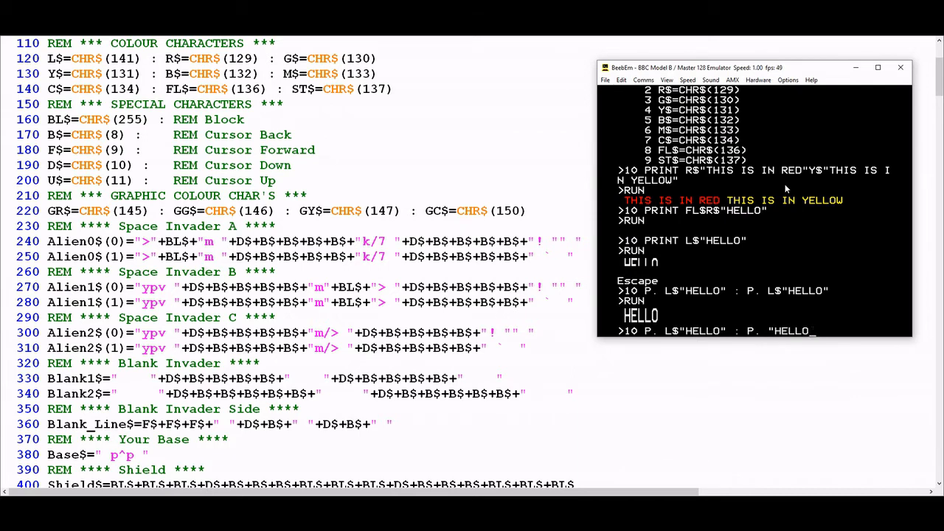
key(Return)
text(10 P. L$)
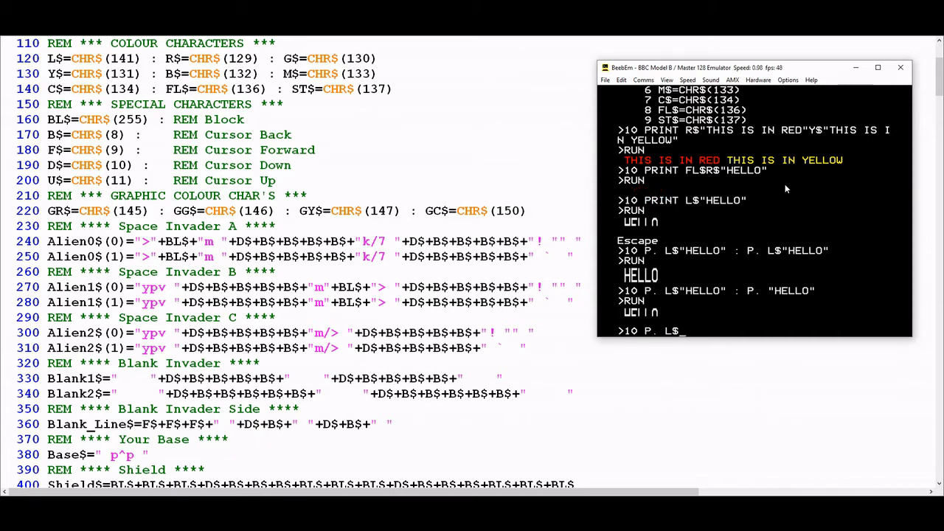
Enter line 10 as P. L$Y$"HELLO" : P. L$M$"HELLO" for yellow-top, magenta-bottom double-height HELLO.
text(Y£)
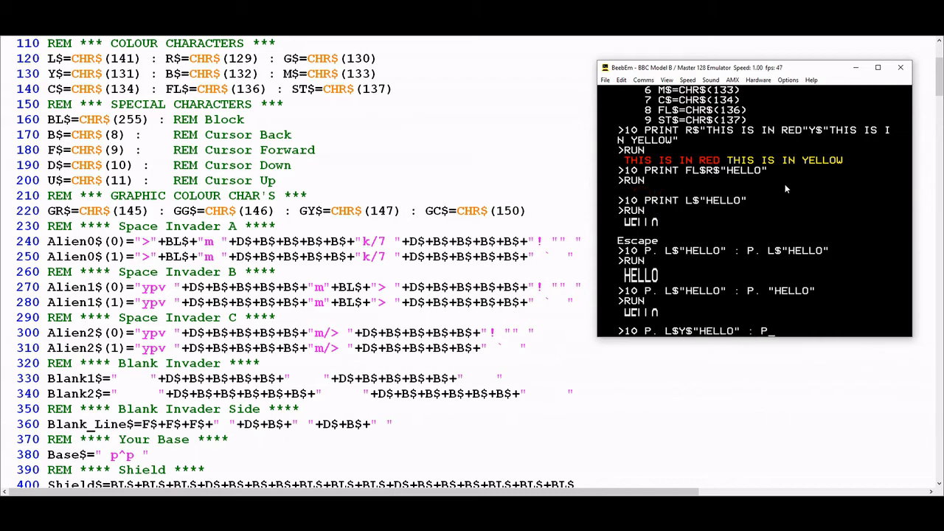
text(L$)
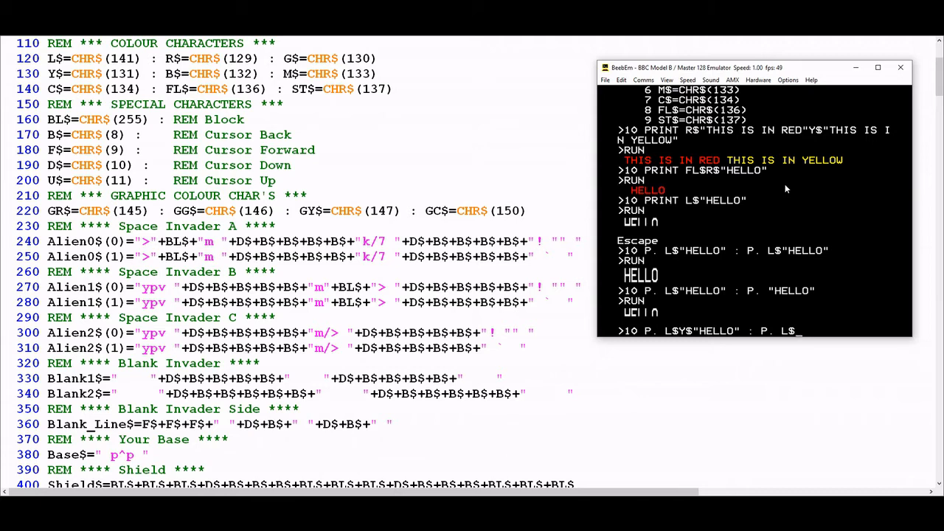
text(M$)
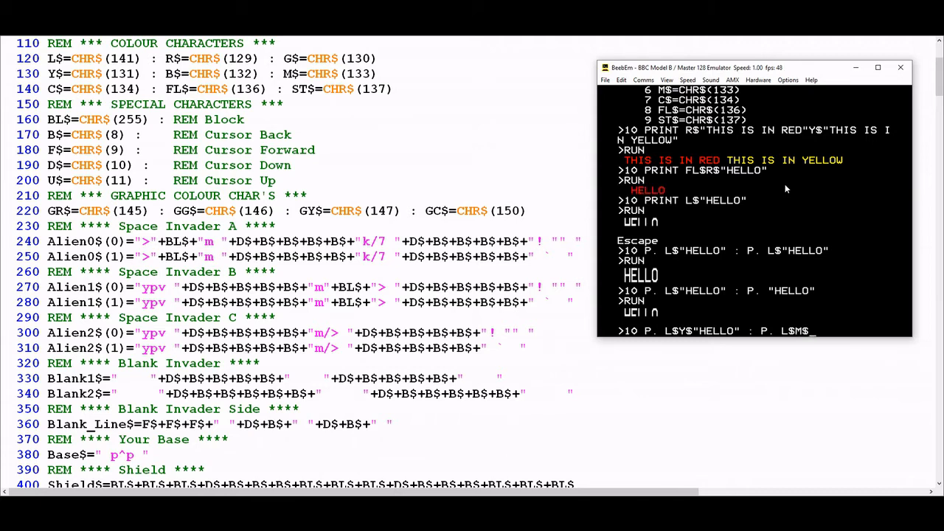
text(HELLO")
text(RUN)
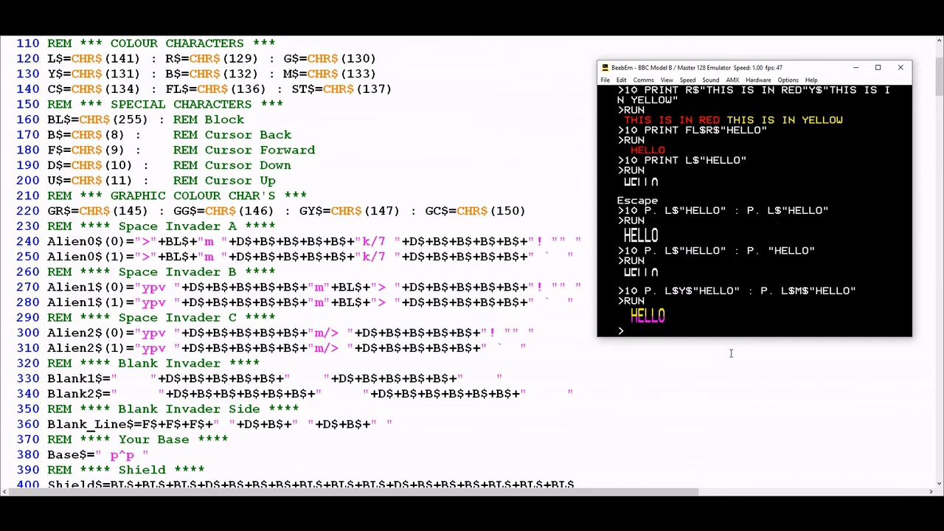
mouse_move(305, 422)
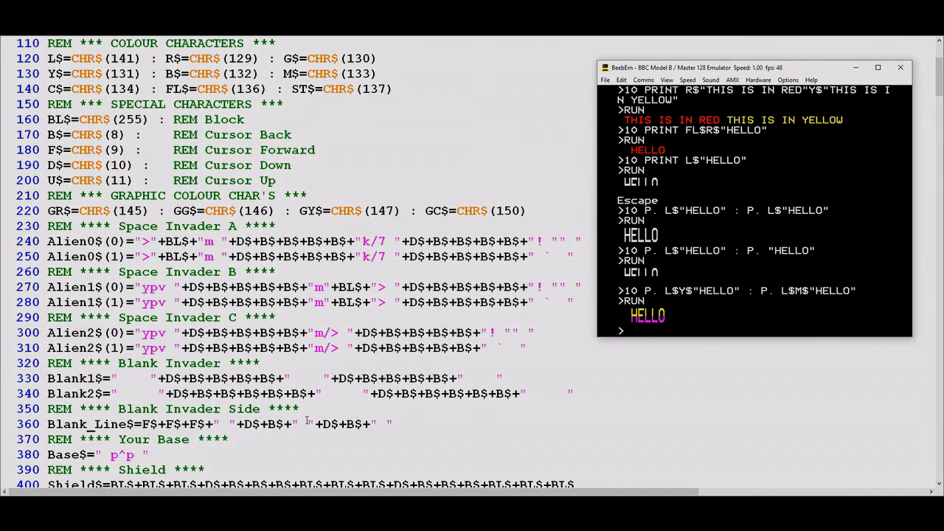